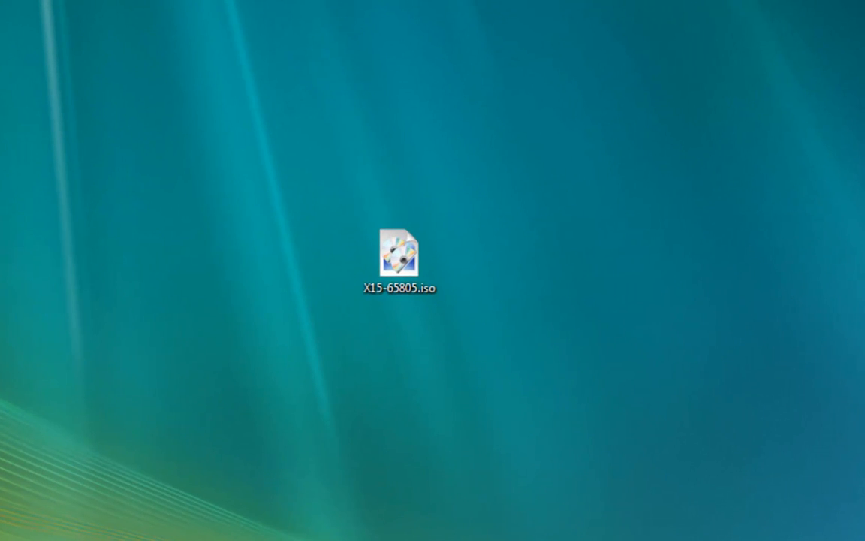
Open X15-65805.iso in MagicISO Maker using the Open With context menu.
click(400, 257)
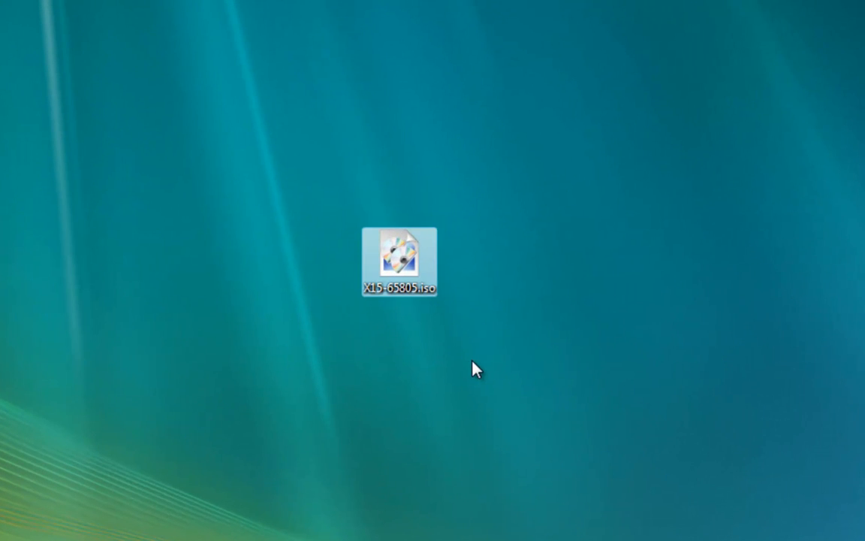
click(398, 259)
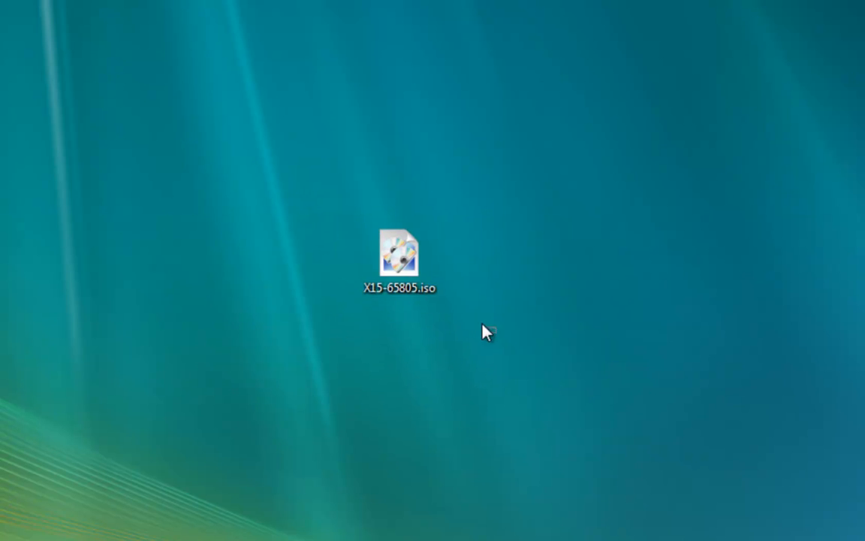
mouse_move(631, 497)
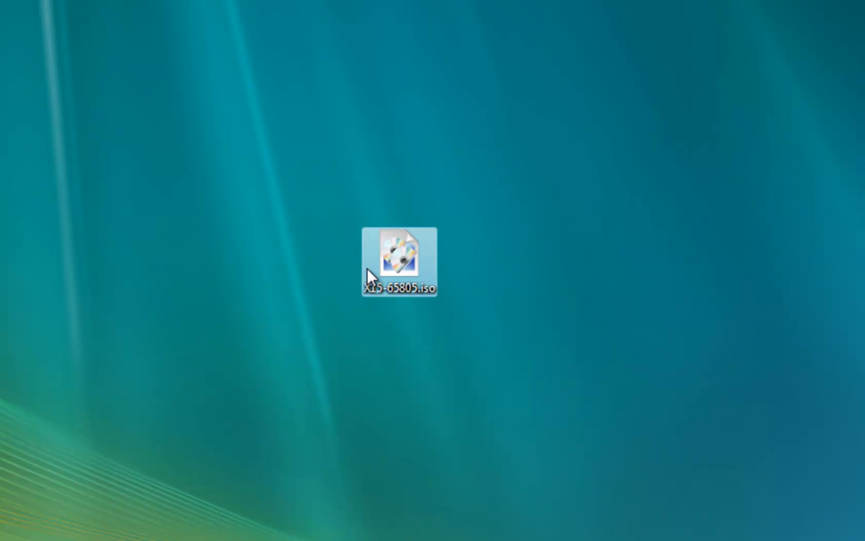
right_click(400, 257)
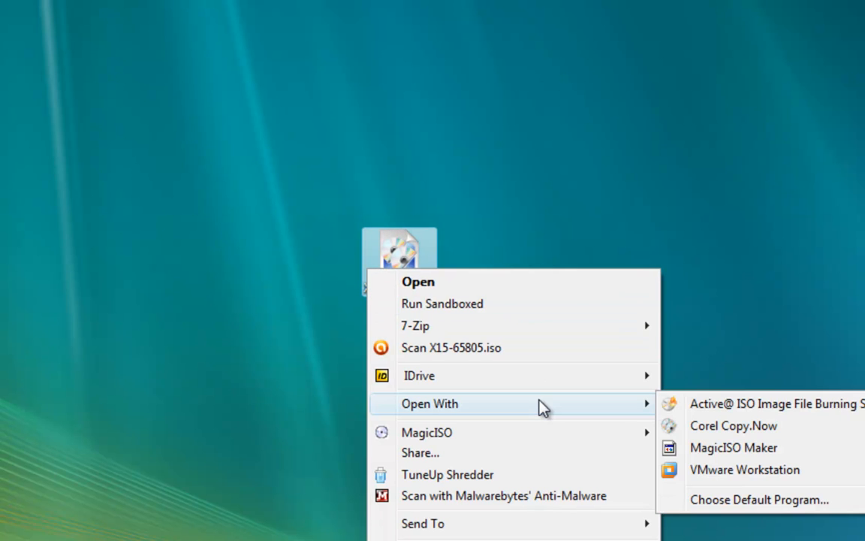
mouse_move(708, 395)
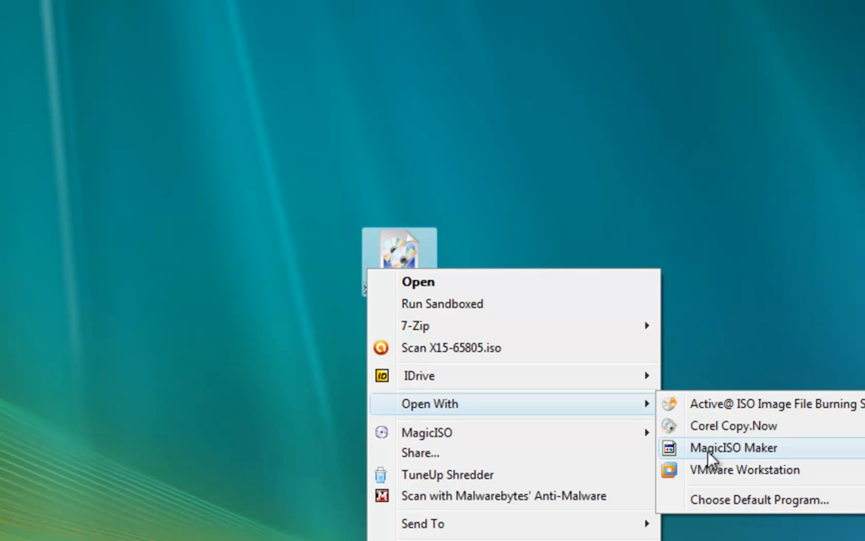
mouse_move(571, 325)
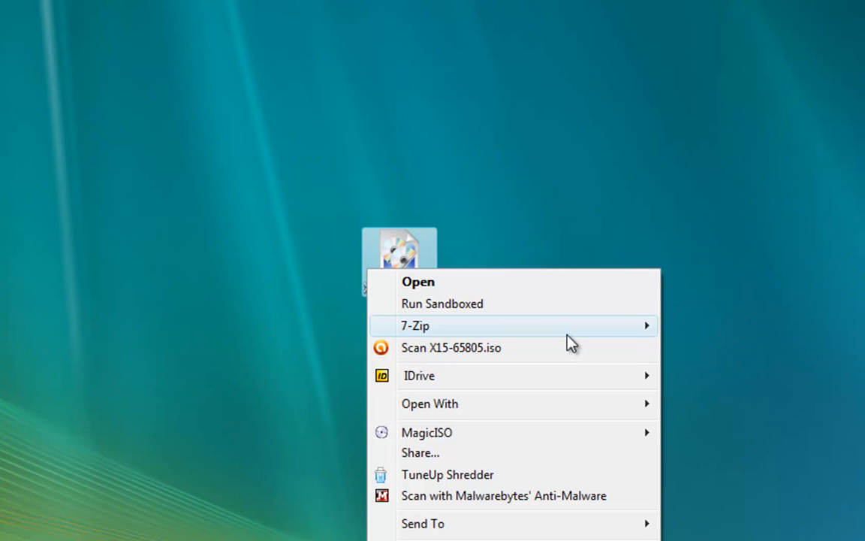
mouse_move(314, 212)
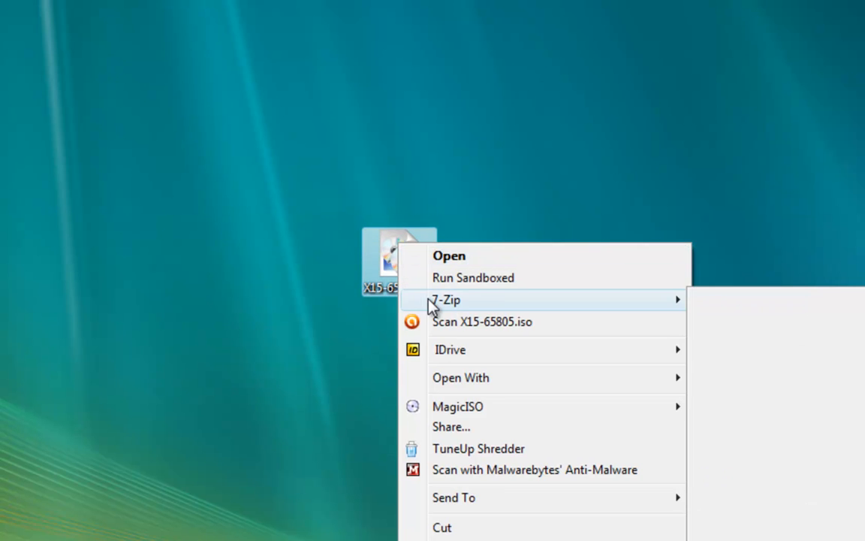
mouse_move(446, 300)
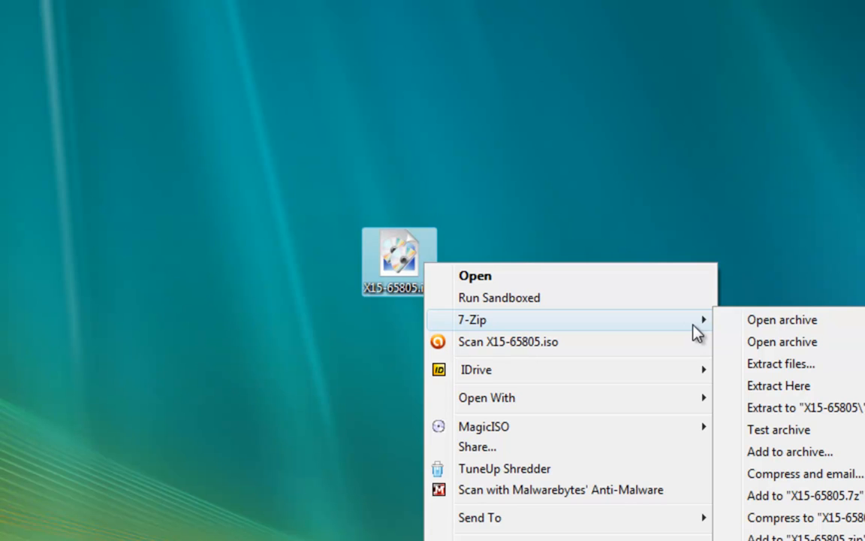
mouse_move(781, 364)
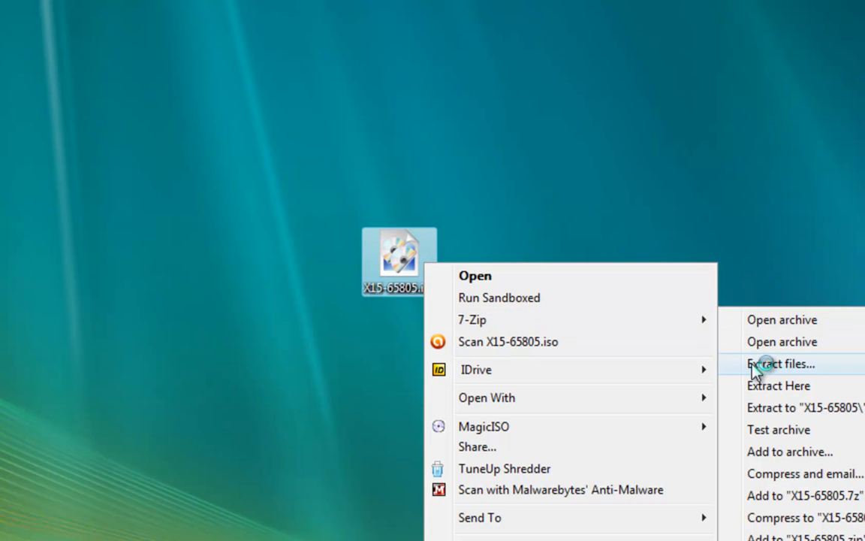
click(780, 364)
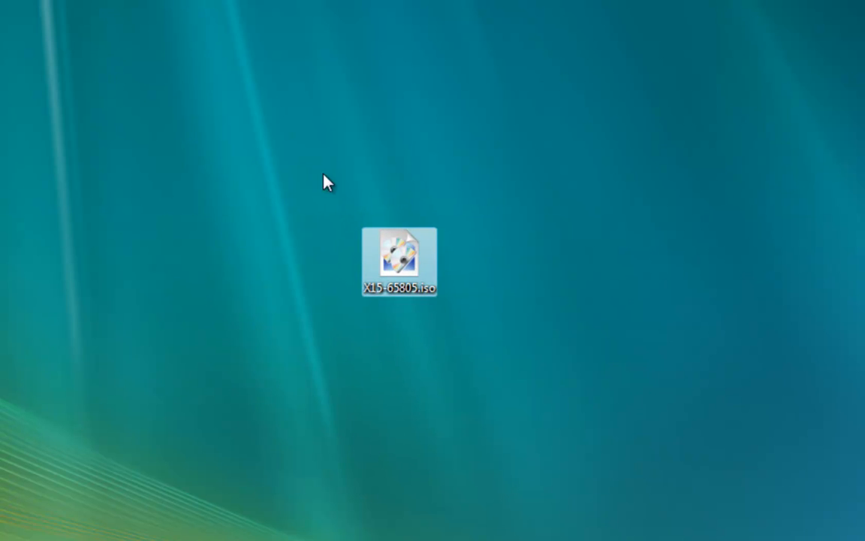
mouse_move(475, 338)
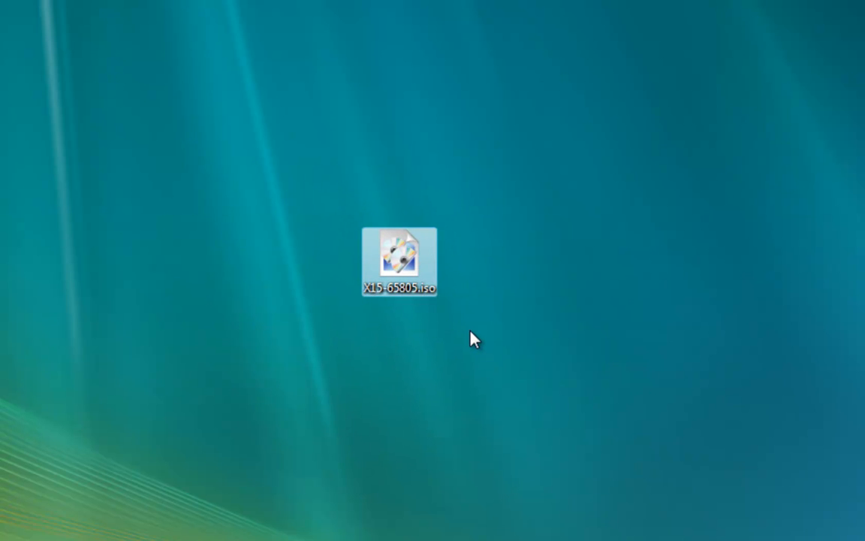
click(473, 339)
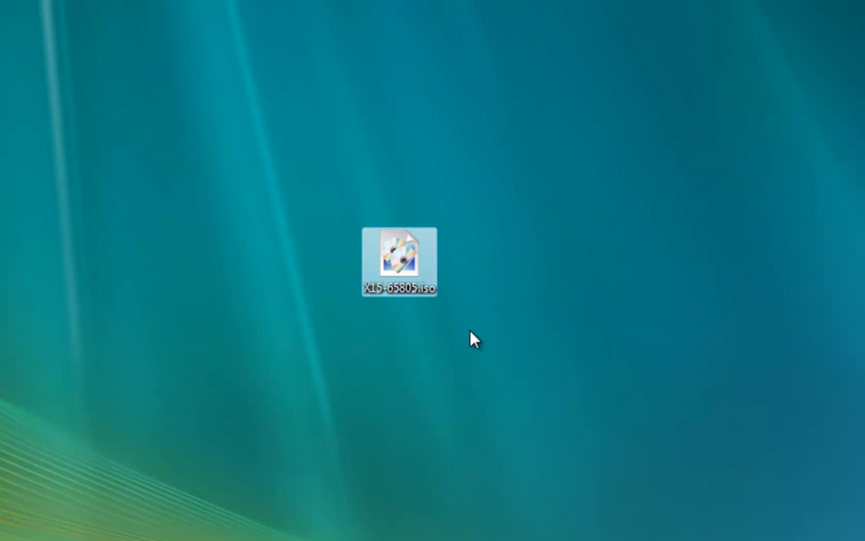
mouse_move(395, 261)
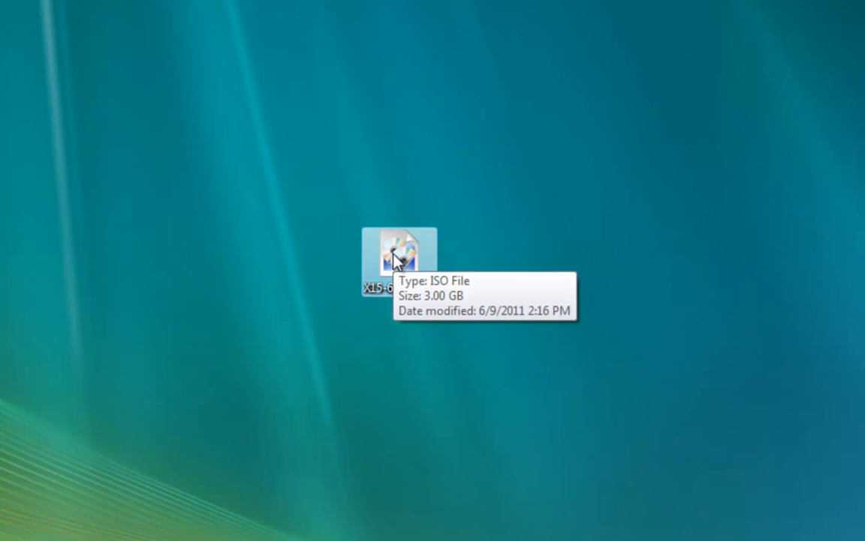
right_click(398, 255)
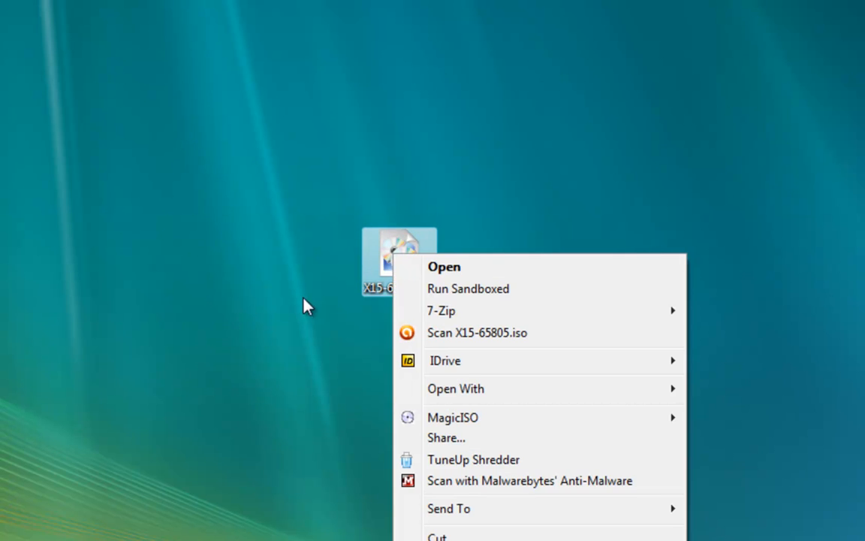
mouse_move(622, 426)
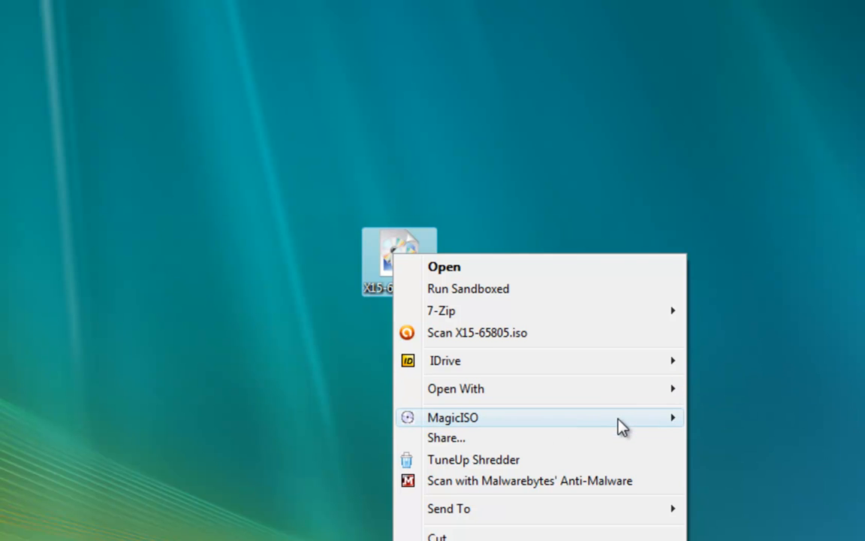
mouse_move(456, 388)
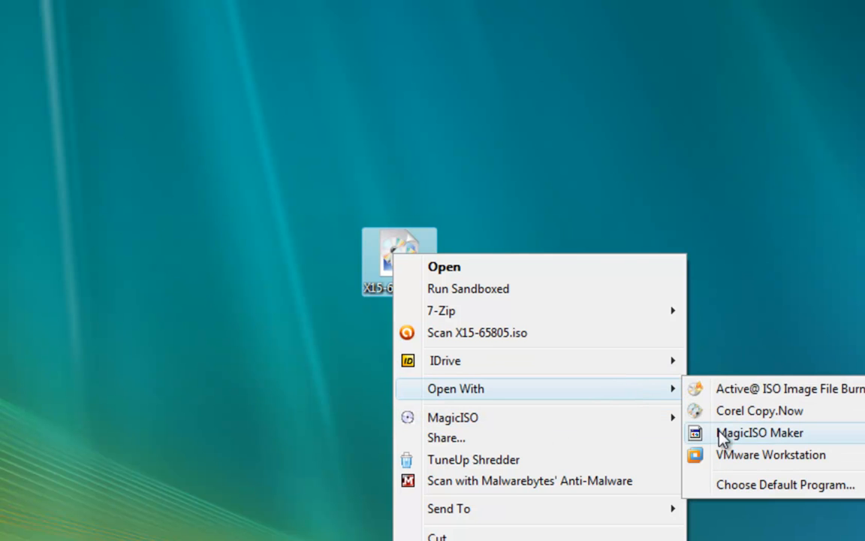
click(759, 433)
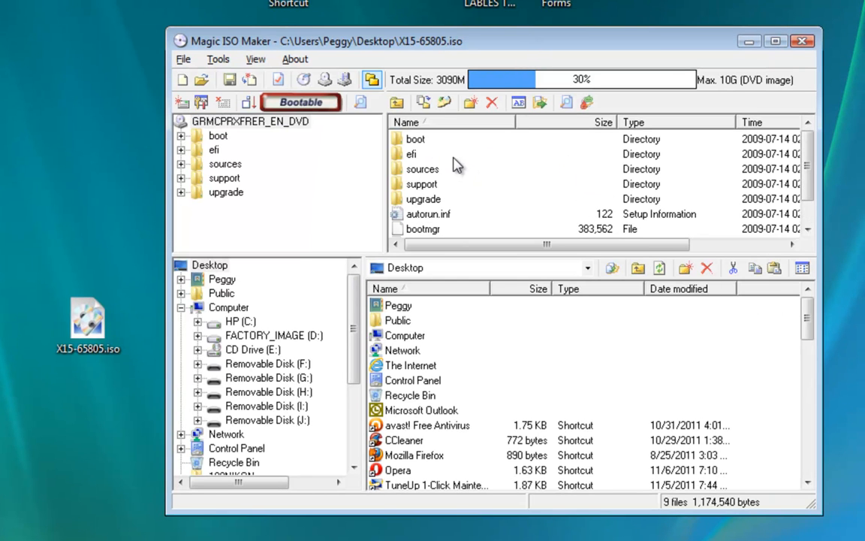
mouse_move(416, 171)
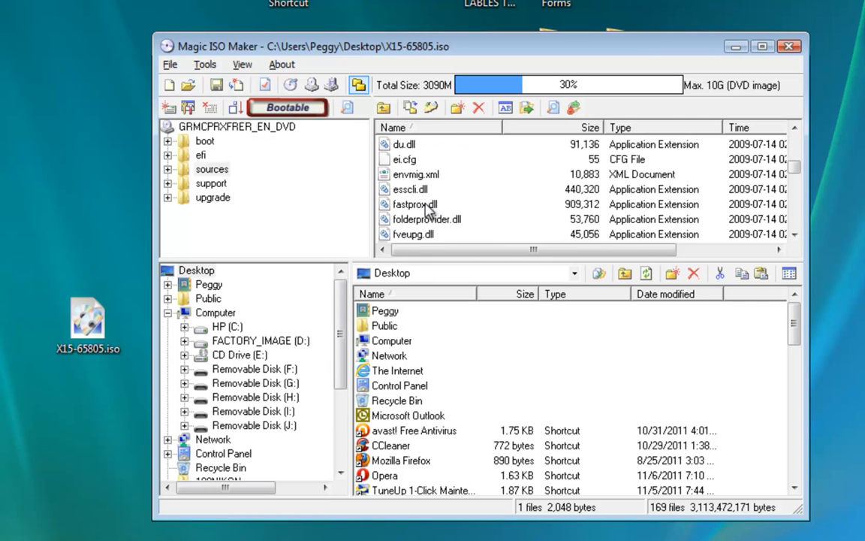
Select ei.cfg in the image's sources folder for removal and open the File menu.
click(406, 159)
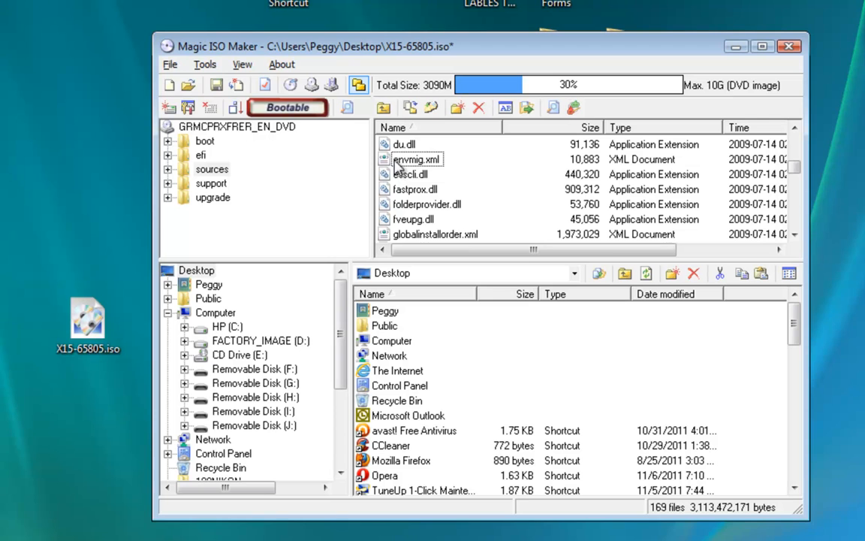
click(169, 63)
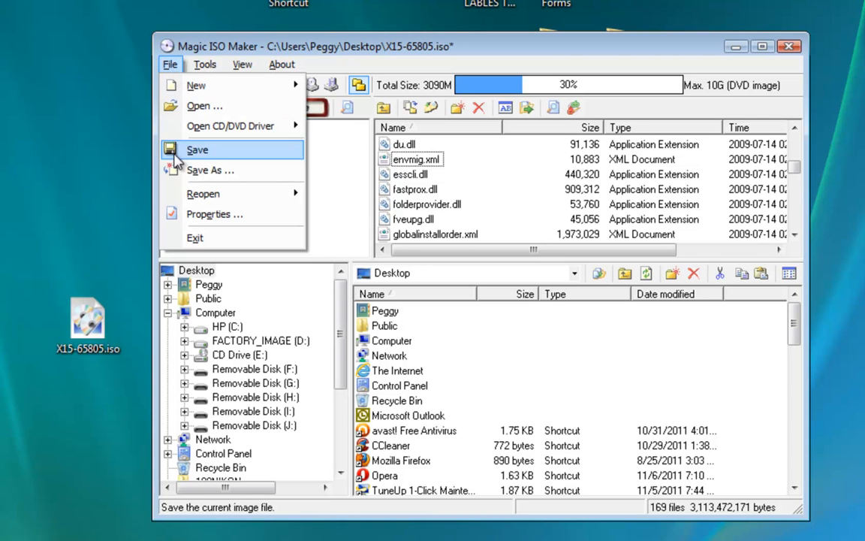
Save the edited image to the Desktop as 'Windows 7 64 Bit all editions.iso'.
click(211, 170)
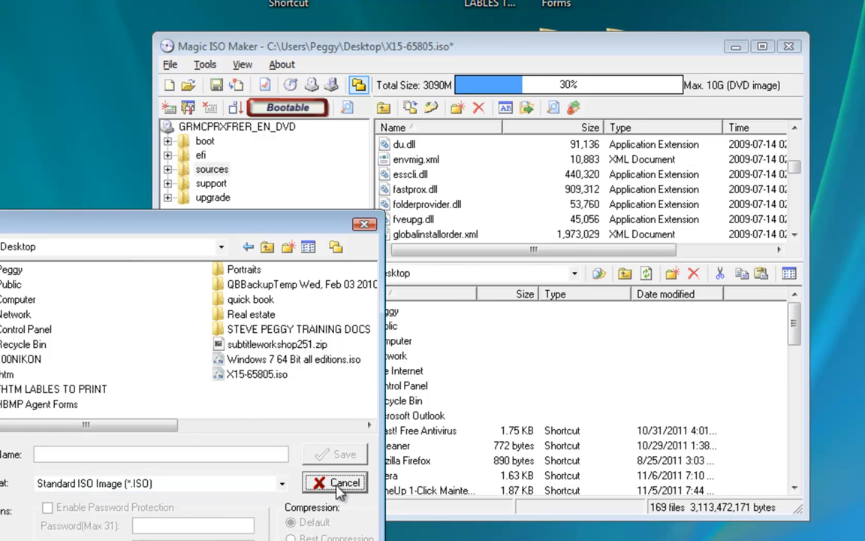
click(335, 482)
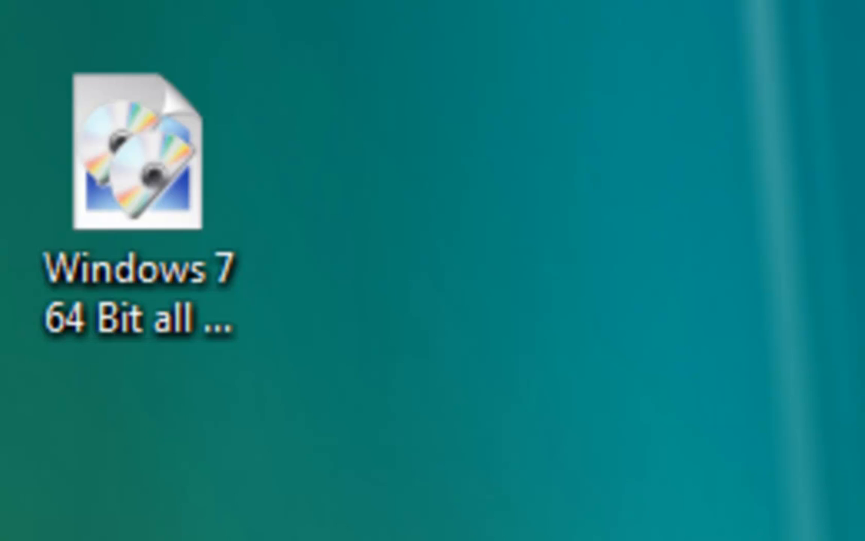
Open the desktop's Windows 7 64 Bit all editions.iso in Active@ ISO Burner.
click(139, 165)
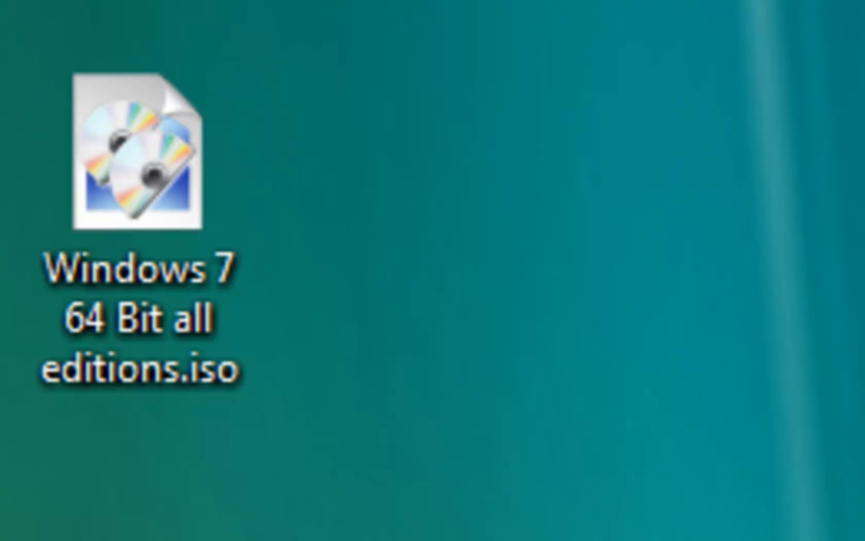
double_click(141, 157)
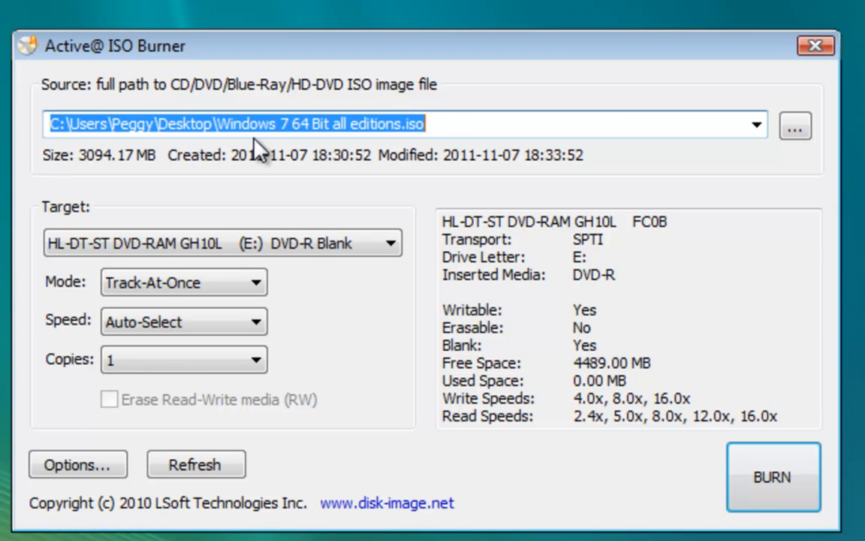
Verify the 3094.17 MB all-editions ISO is the source and the blank DVD-R is the target.
click(216, 124)
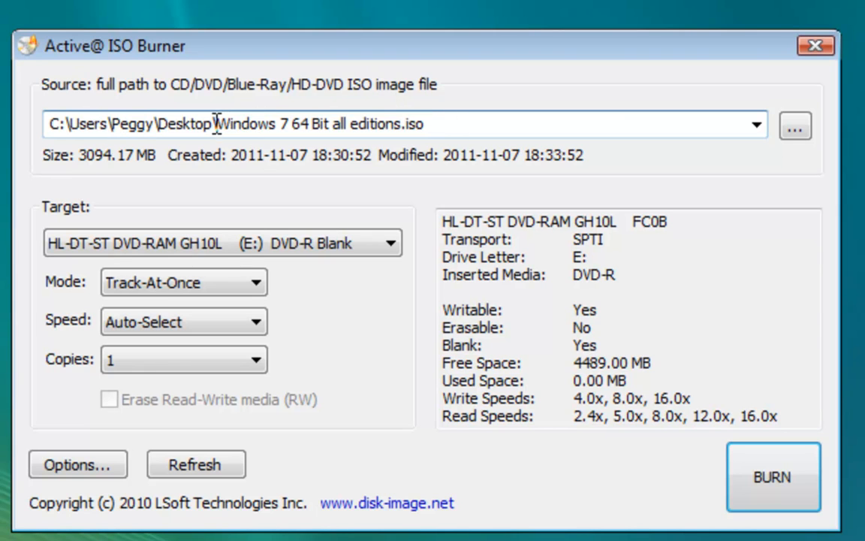